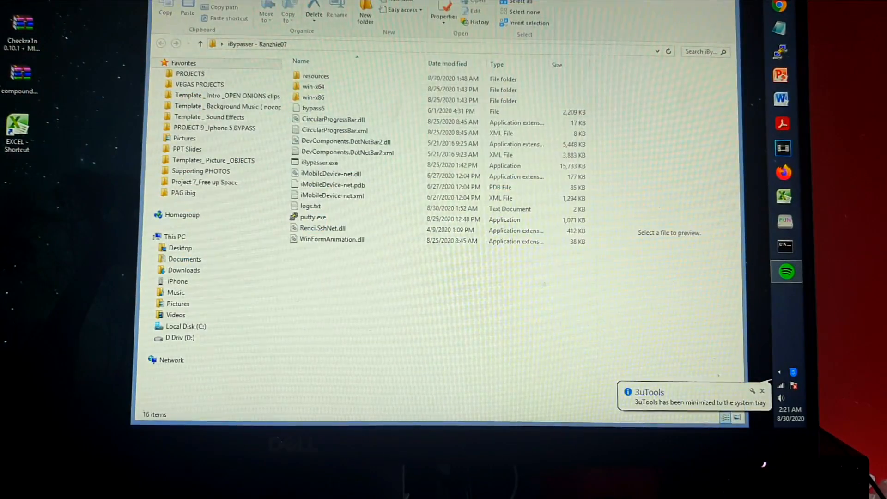
Run iBypasser.exe as administrator, closing the crash dialog and dismissing the follow-request message
click(313, 97)
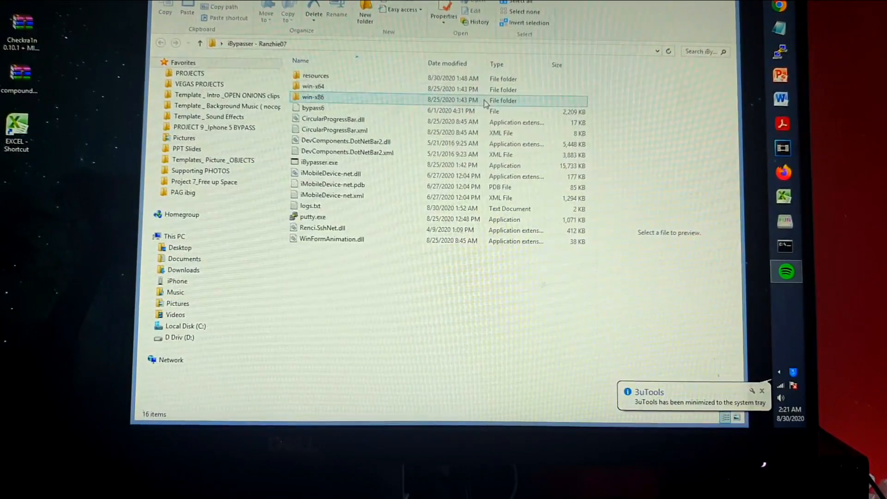
mouse_move(310, 205)
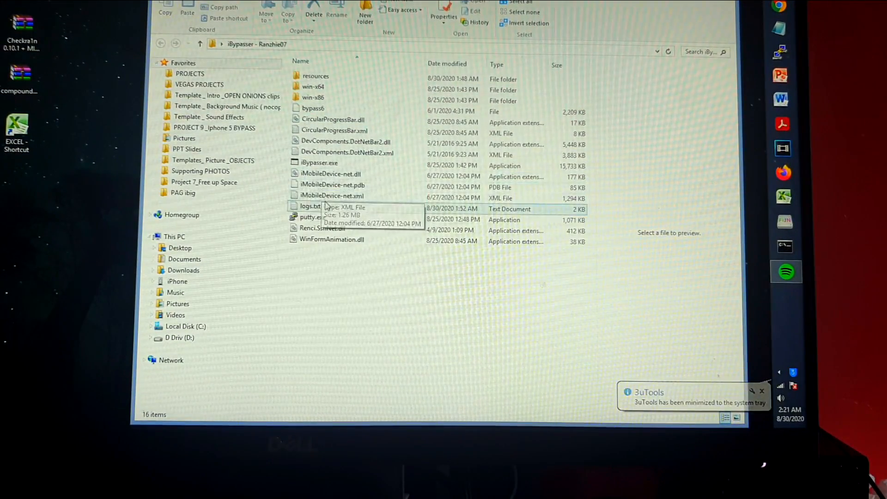
click(319, 163)
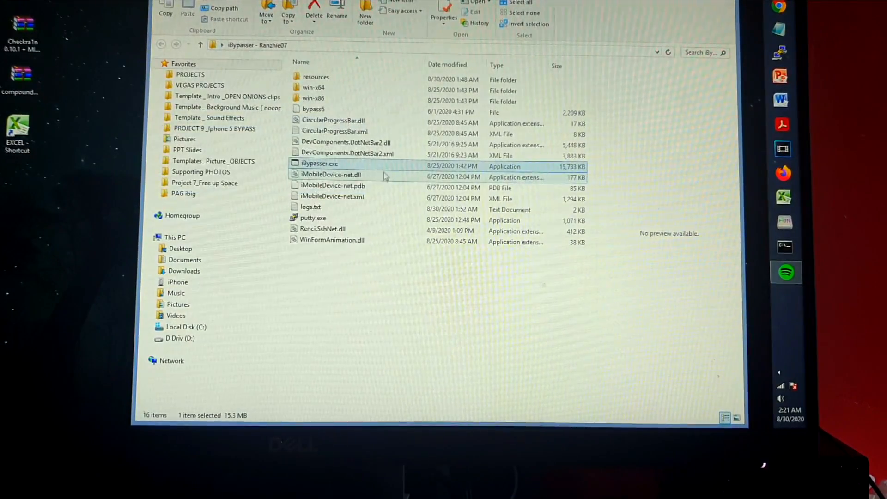
right_click(320, 164)
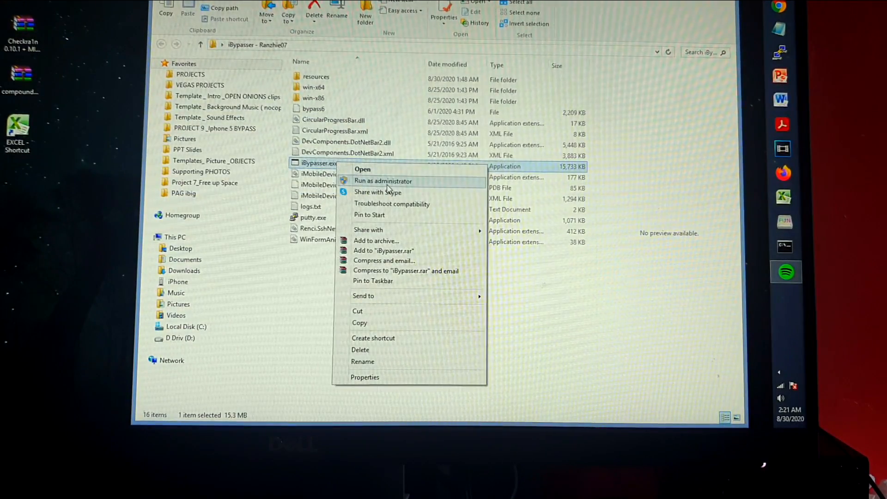
click(383, 180)
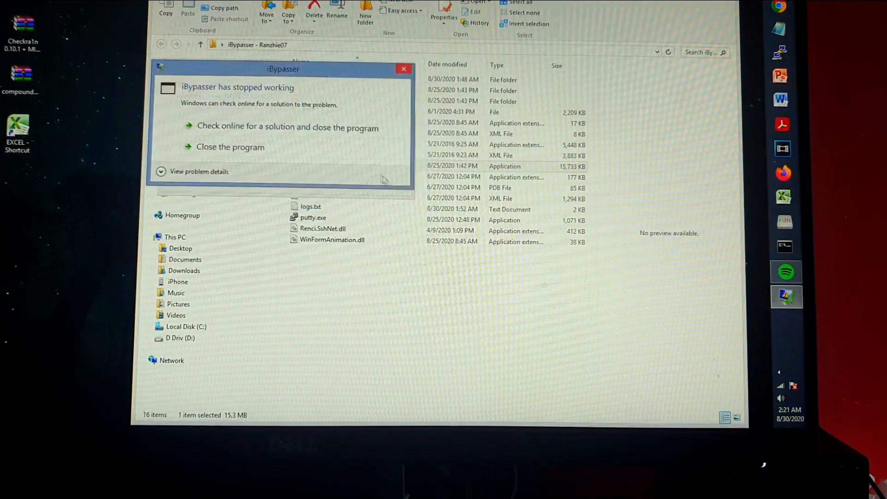
click(230, 146)
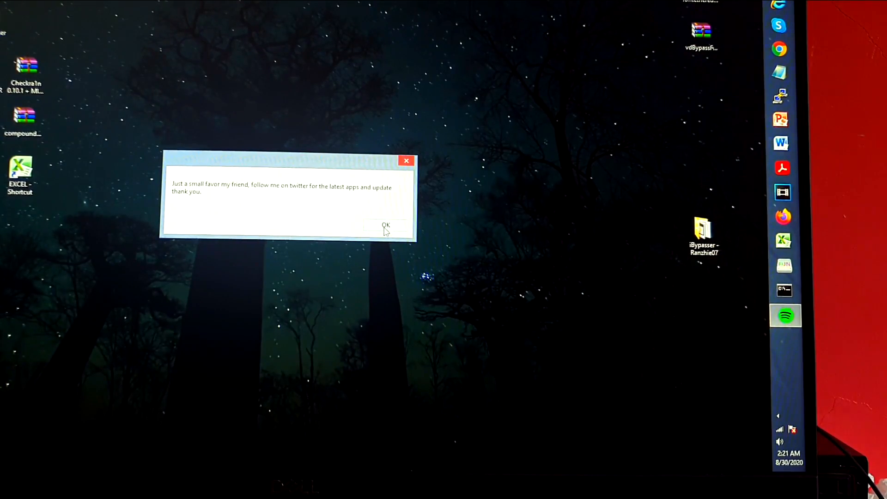
click(386, 225)
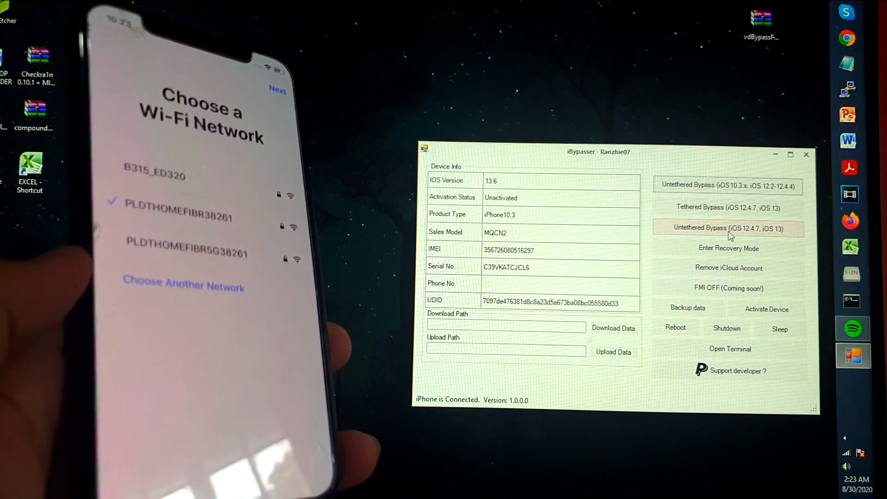
click(729, 228)
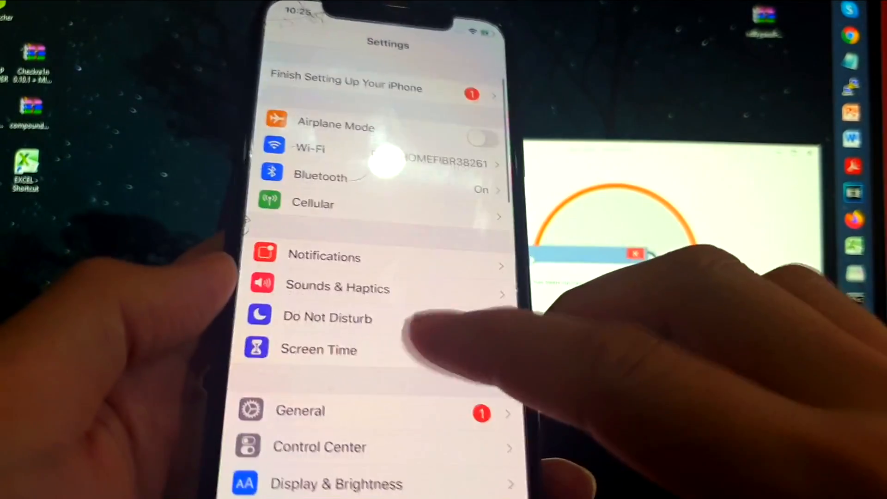
Scroll up while the bypass progresses and the iPhone reaches its Settings screen
scroll(up, 3)
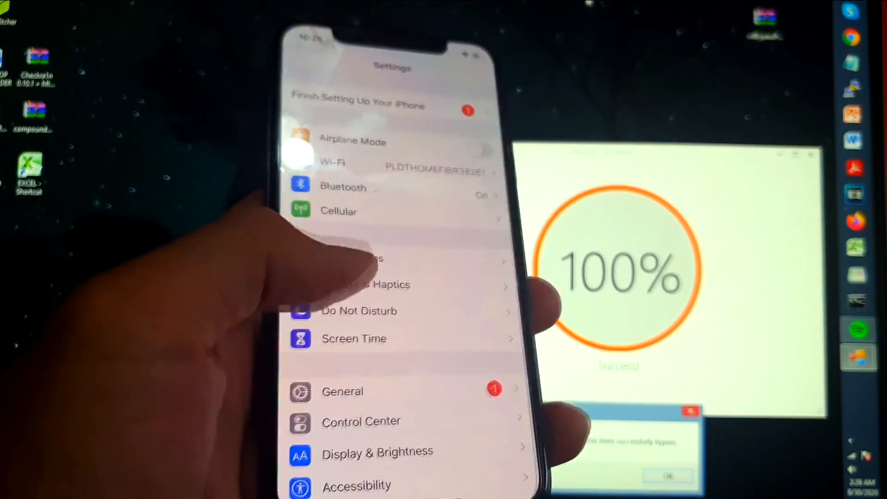
Scroll through the iPhone's Settings while iBypasser holds at 100% Success
scroll(down, 3)
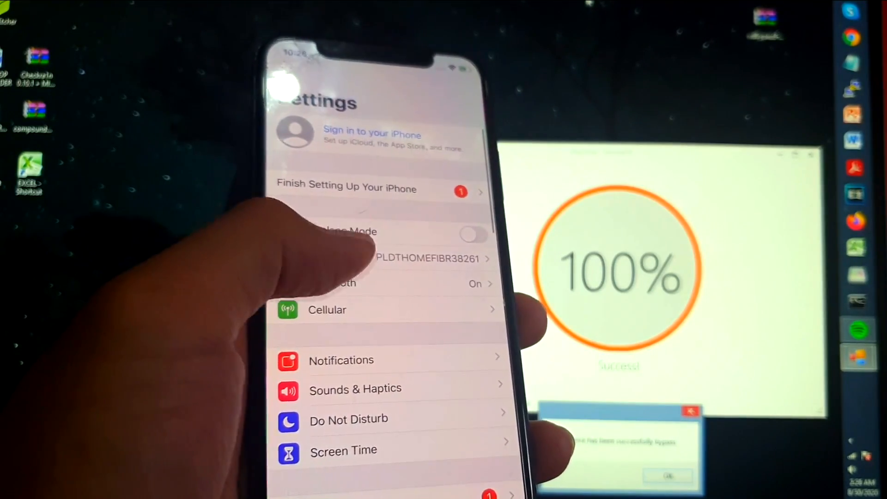
scroll(down, 3)
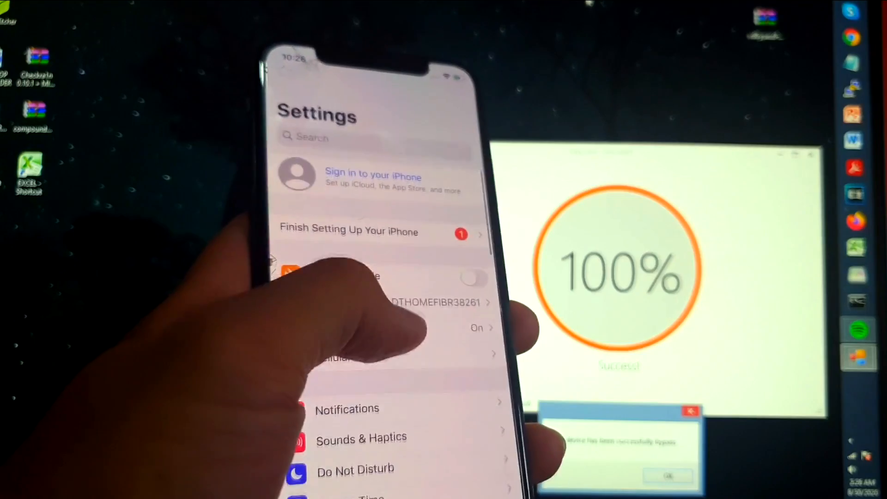